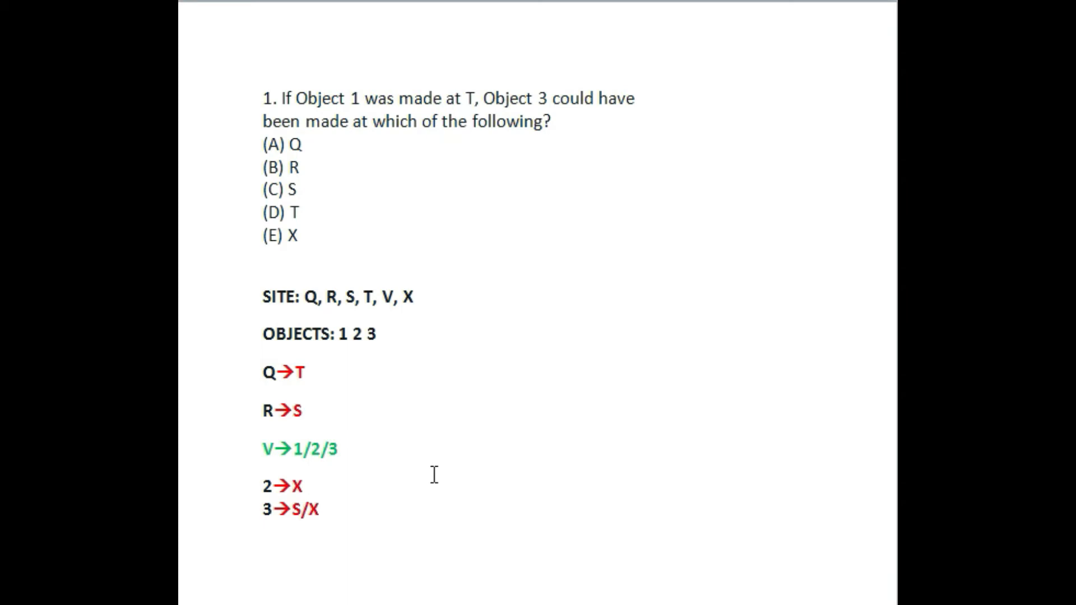
Trim question 1's SITE list down to R and V, deleting Q, S, T and X
click(302, 410)
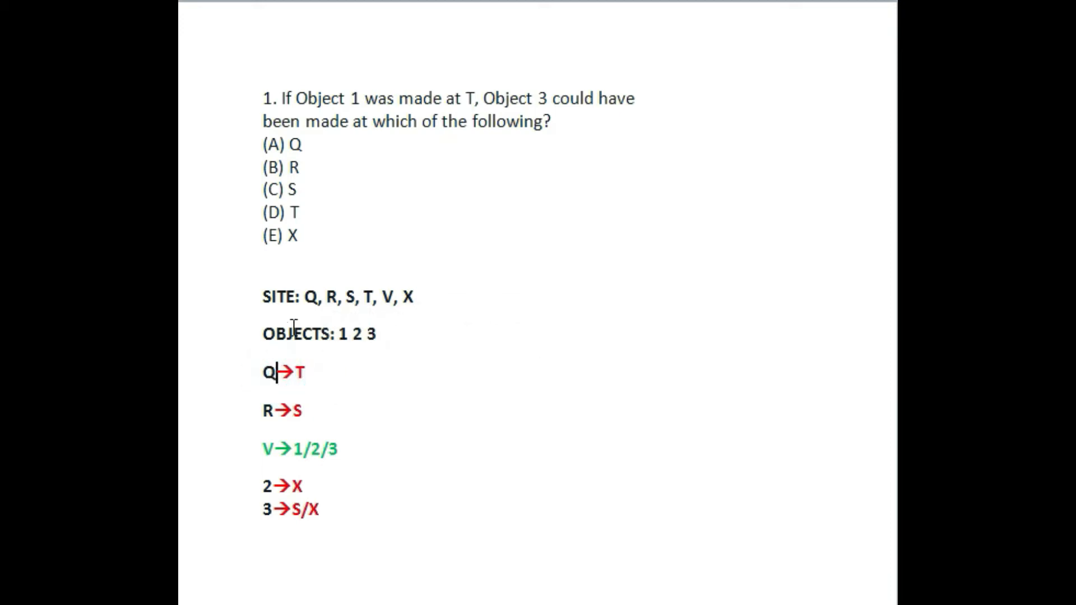
mouse_move(311, 376)
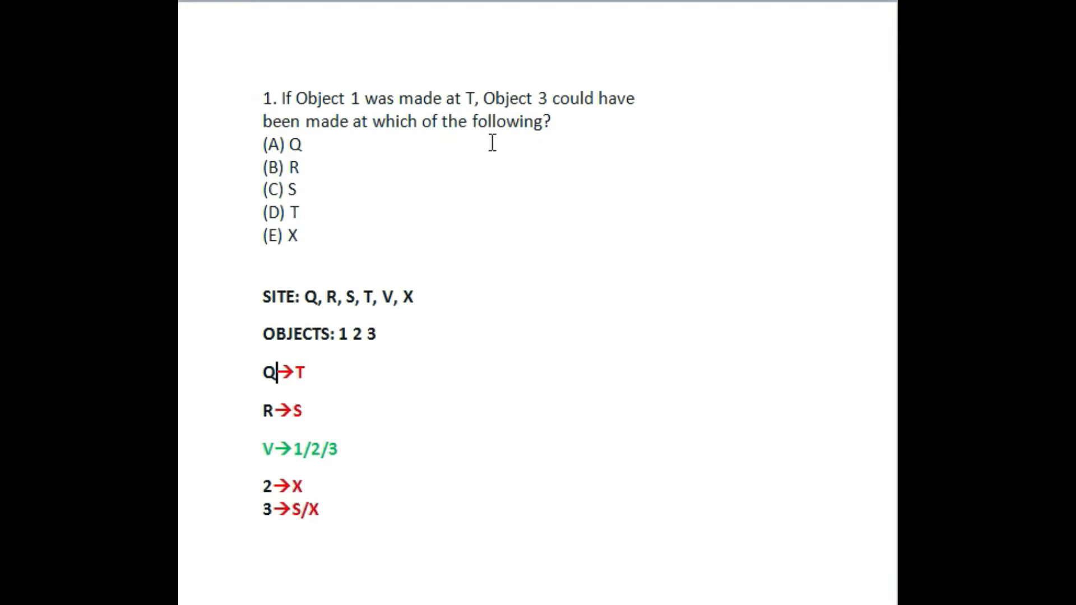
click(326, 296)
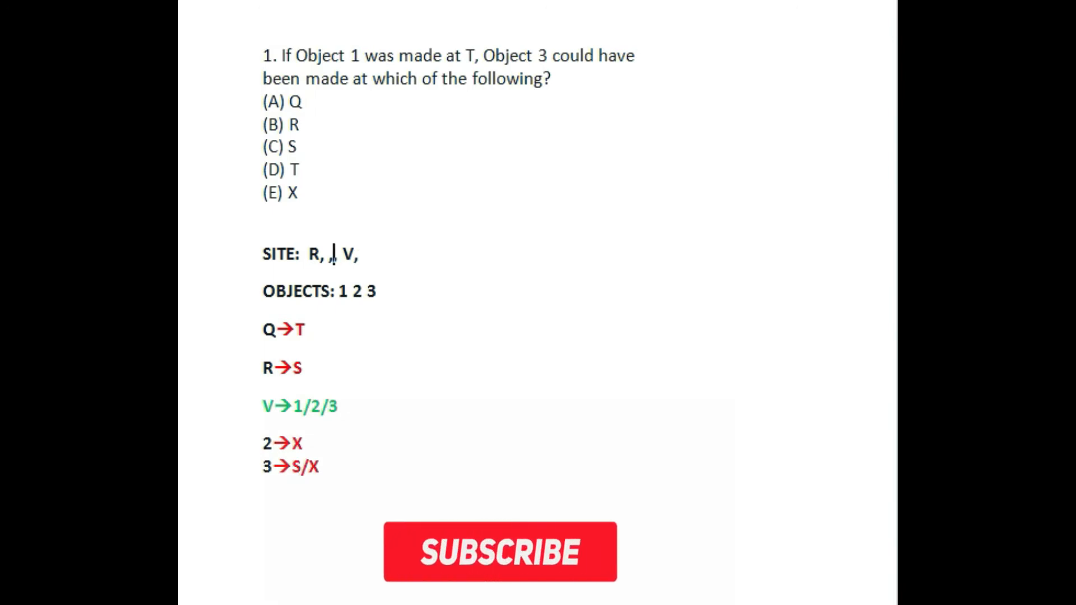
Scroll down to question 2 on the orders of objects and sites
click(499, 551)
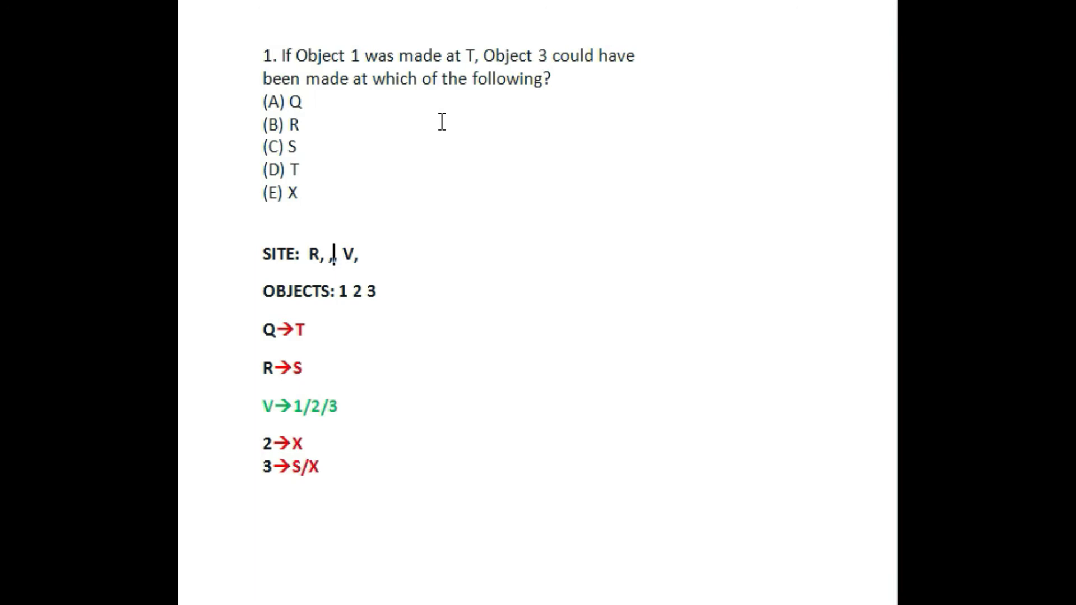
scroll(down, 3)
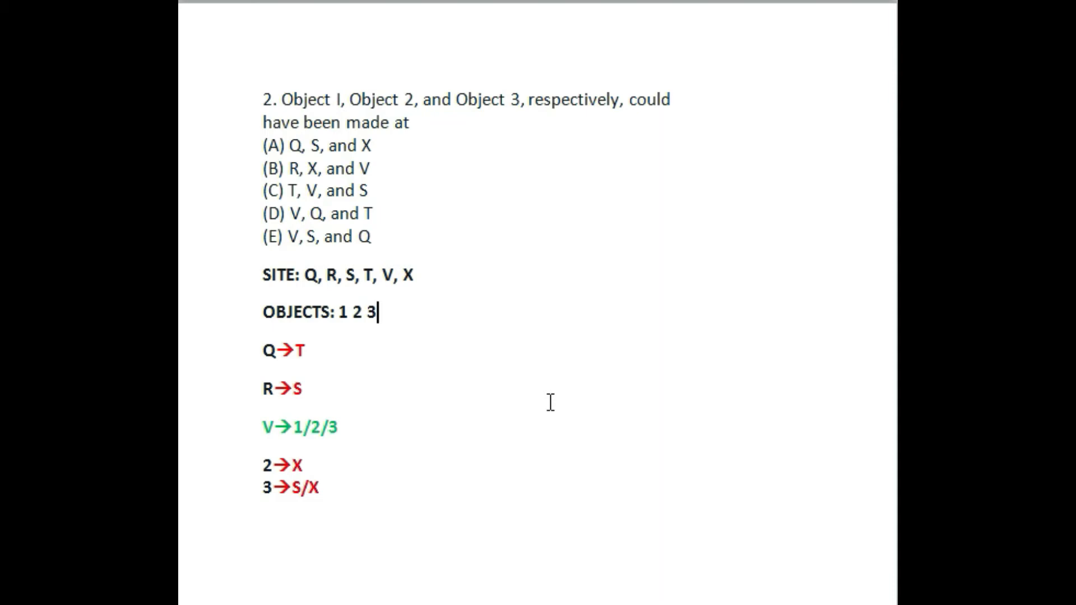
mouse_move(370, 192)
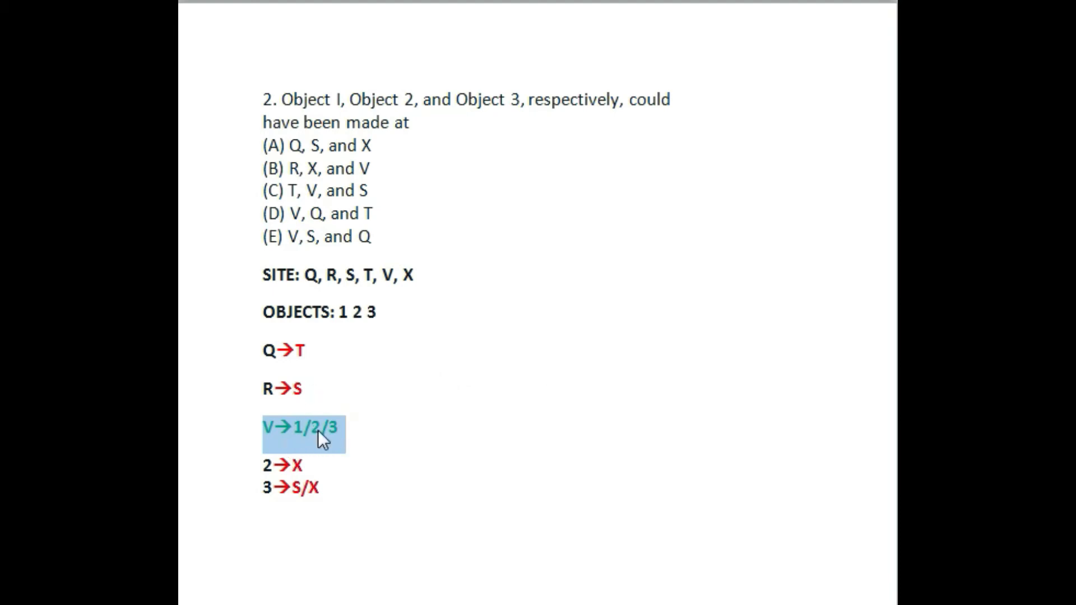
mouse_move(322, 451)
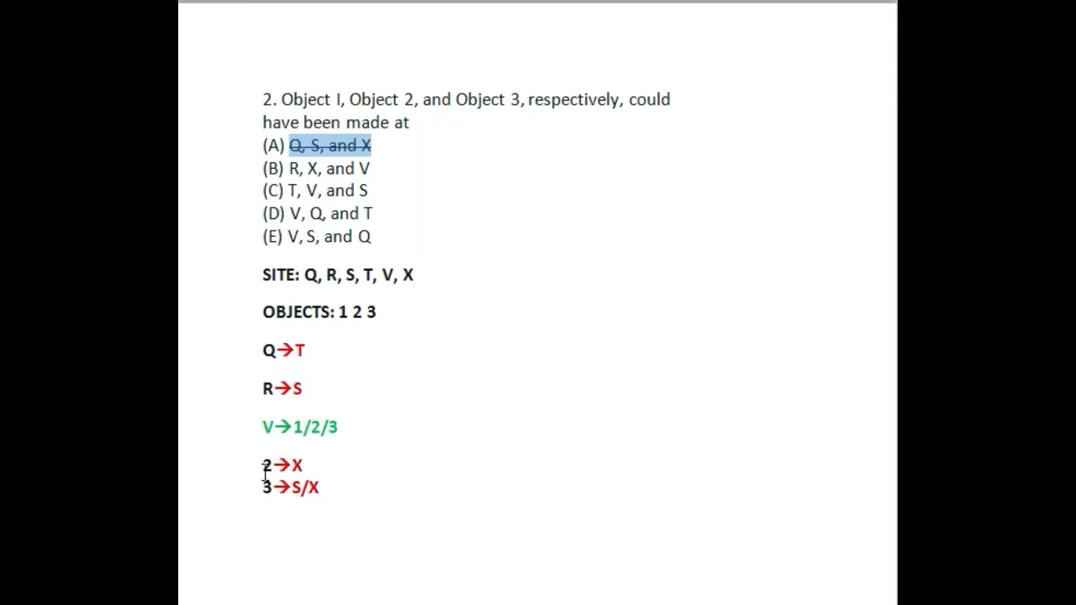
Select choice (B)'s answer text and strike it through
drag(262, 464, 303, 465)
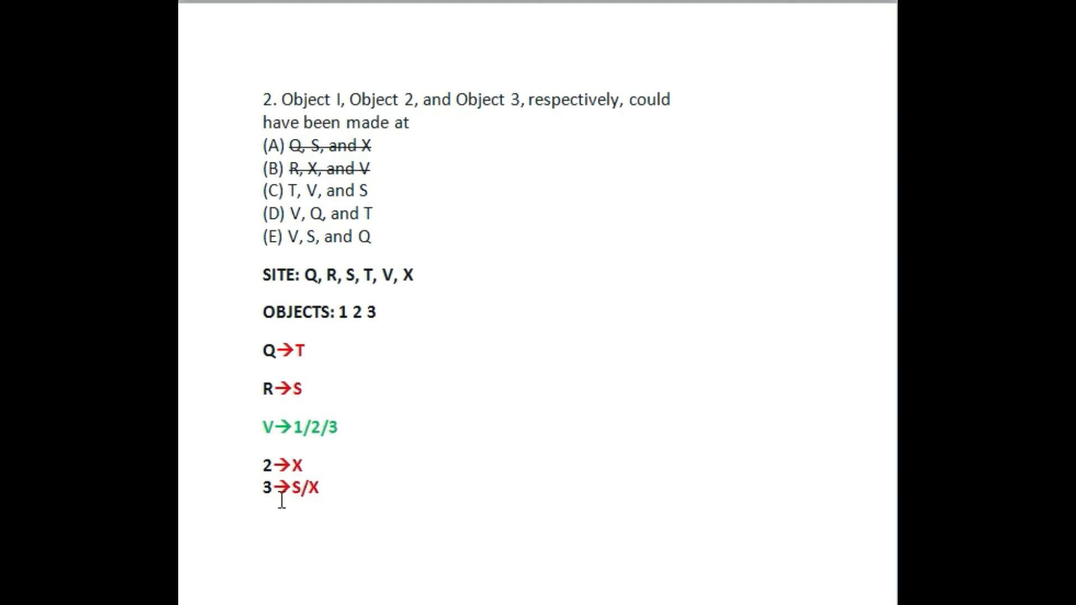
mouse_move(290, 505)
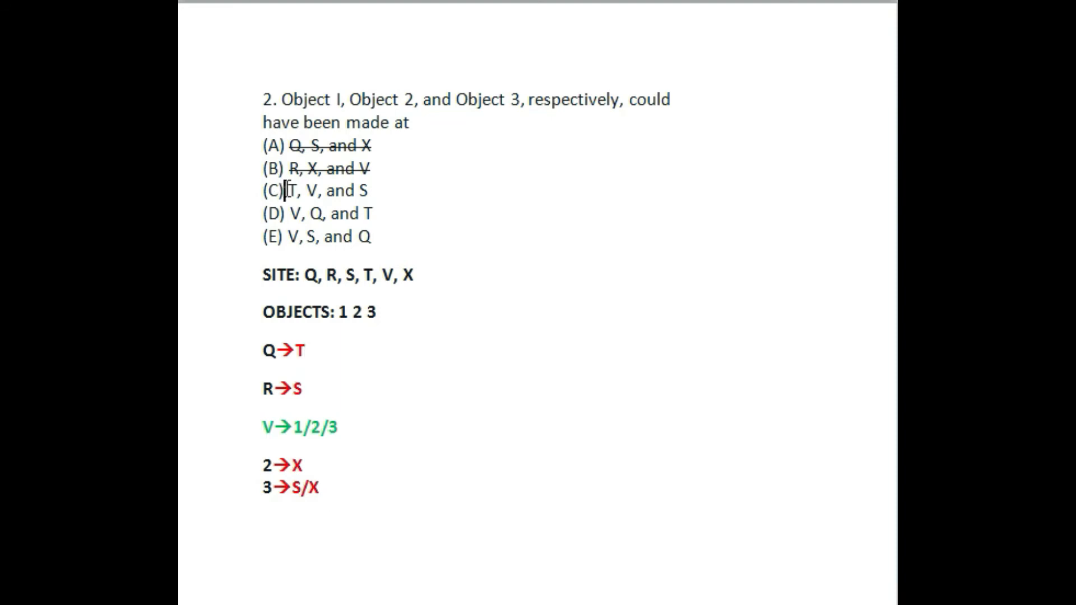
Strike through choices (C) and (D) of question 2, leaving (E) unmarked
drag(287, 190, 371, 190)
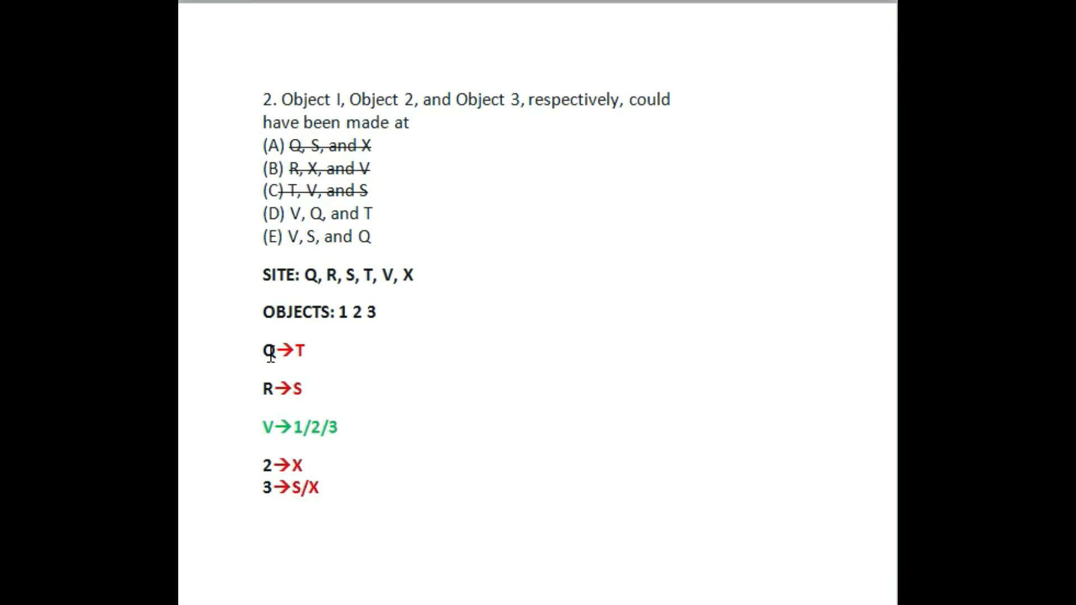
mouse_move(288, 214)
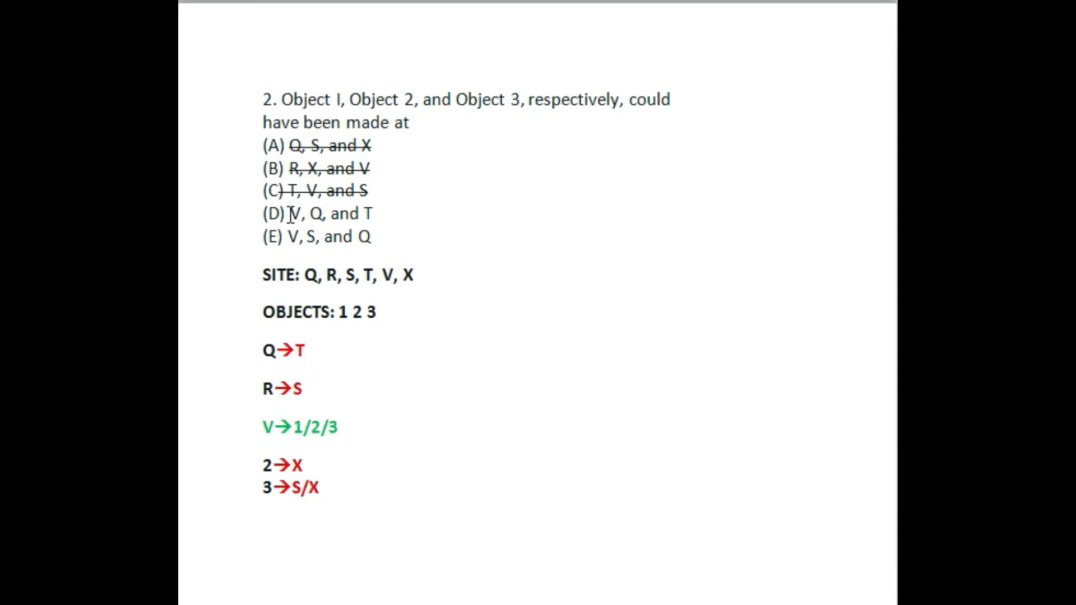
click(317, 214)
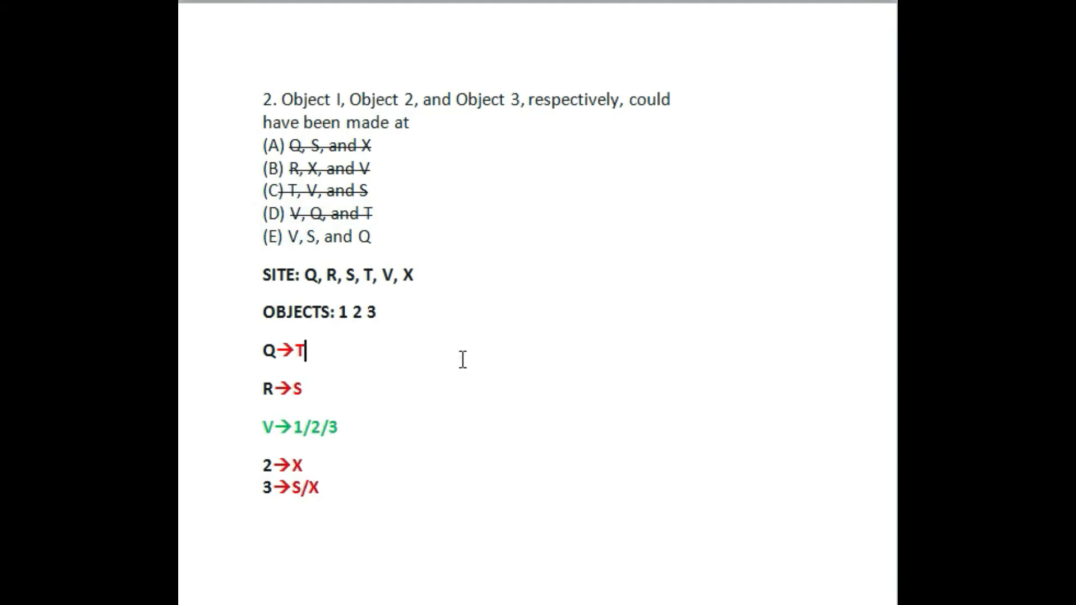